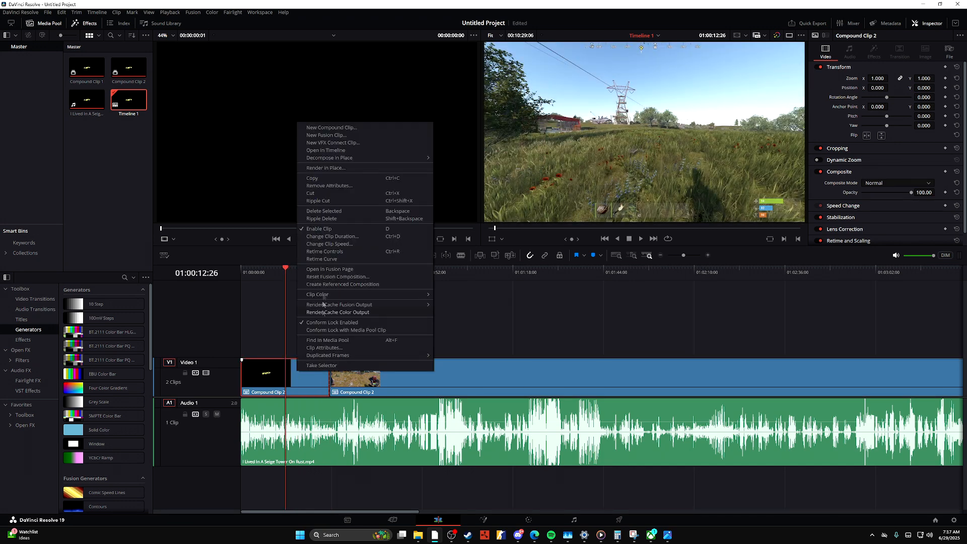
mouse_move(330, 269)
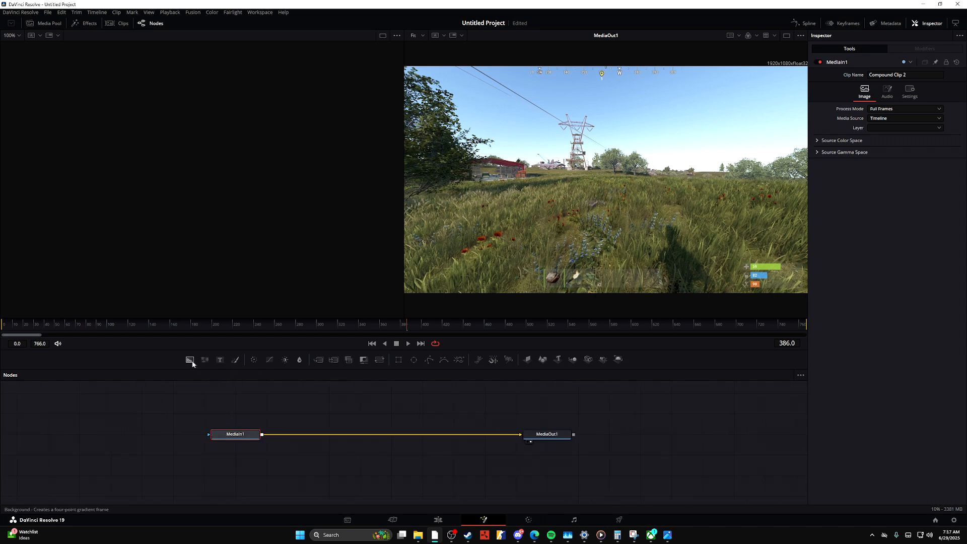
Step: Add a Background node, merged between MediaIn1 and MediaOut1
click(190, 360)
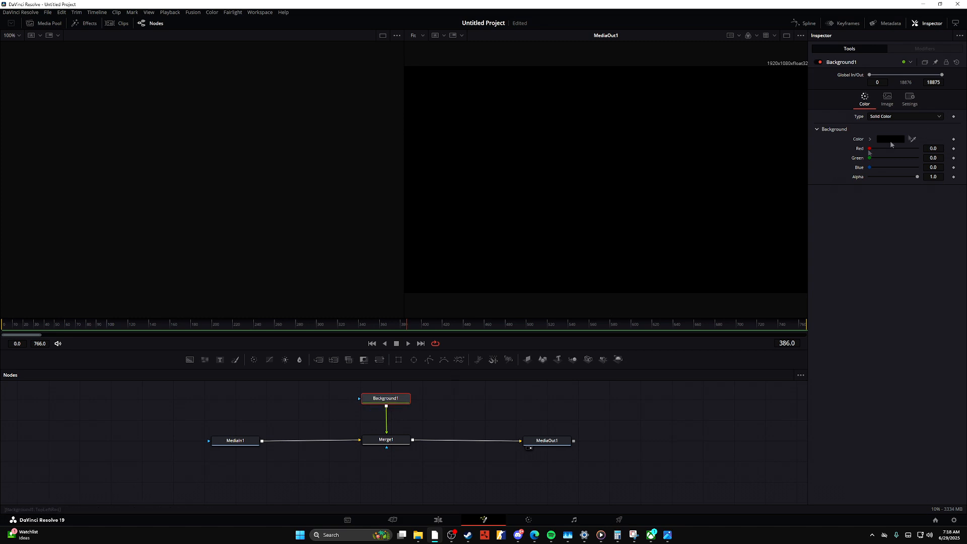
Step: Color Background1 orange and lower the Merge blend to about 0.06
click(889, 139)
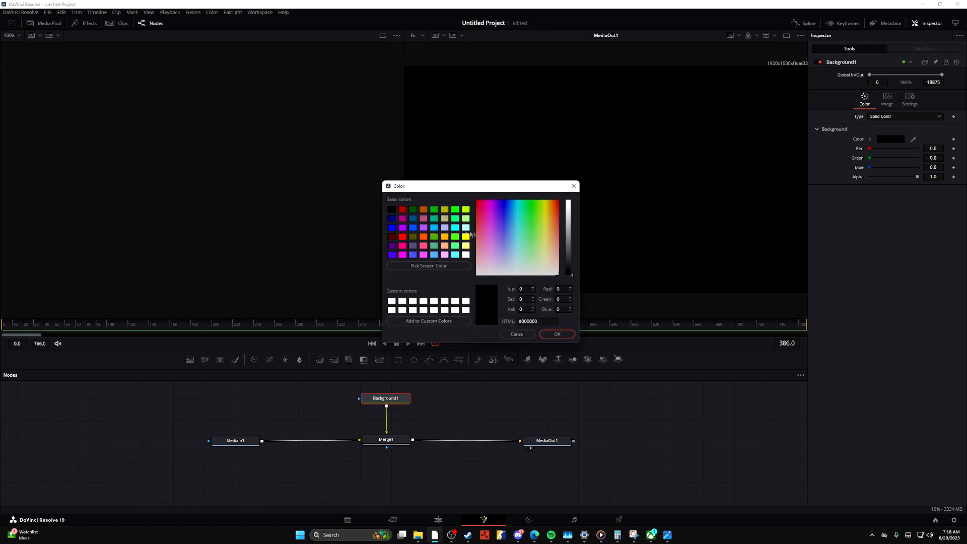
click(555, 333)
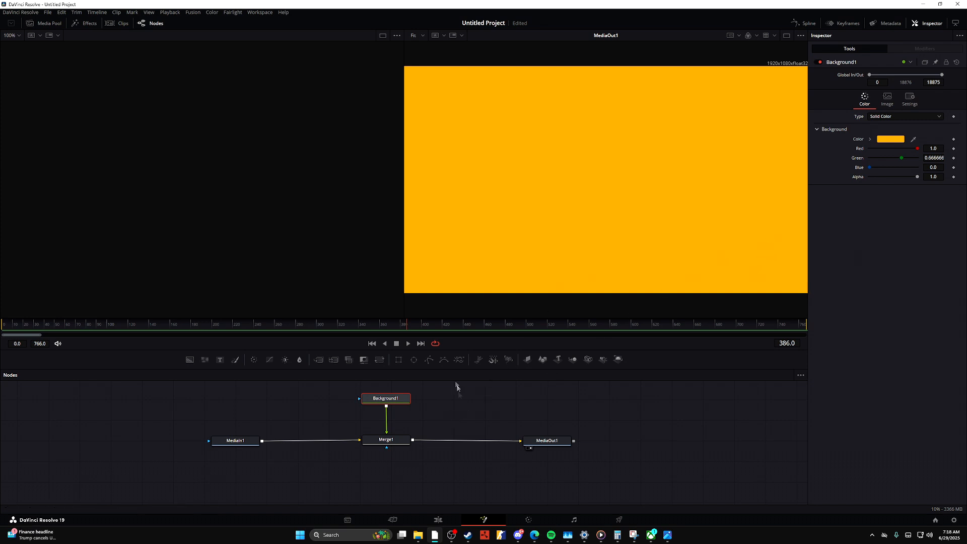
drag(919, 177, 906, 177)
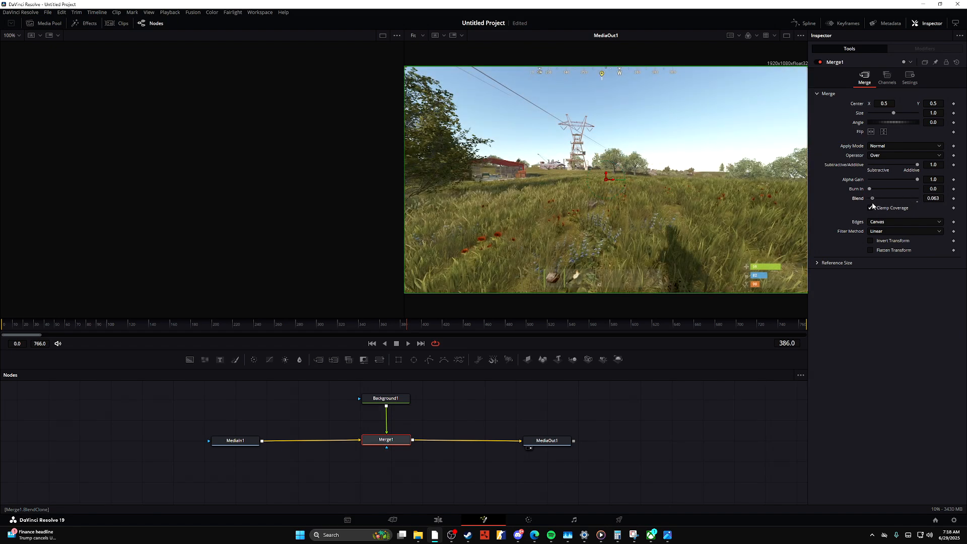
Step: Slide the Merge1 blend up and down to compare tints, ending at 0.0
drag(872, 198, 902, 198)
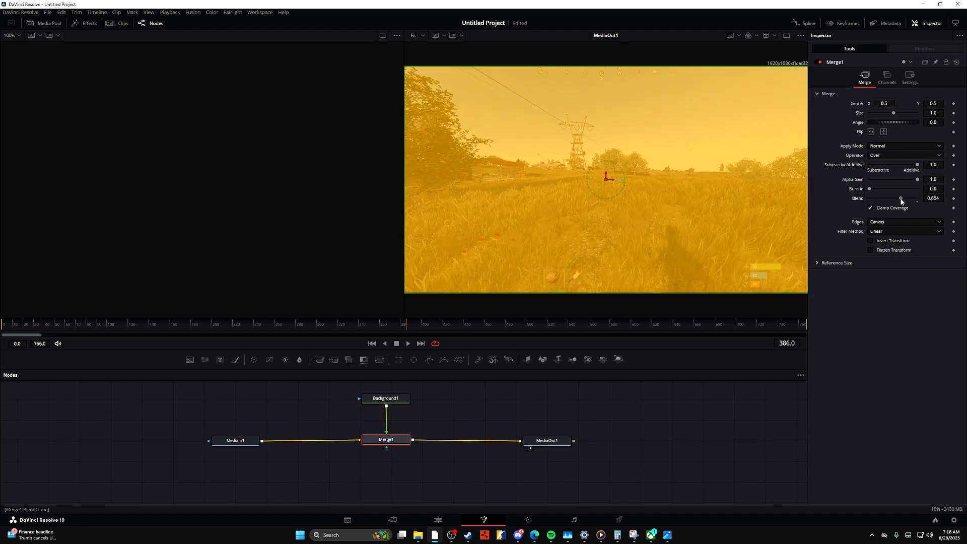
drag(900, 198, 870, 198)
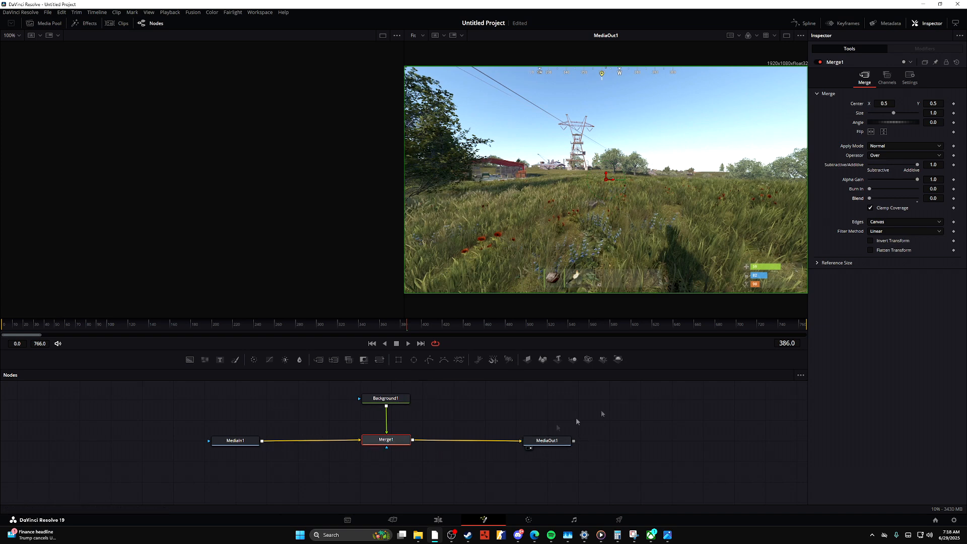
drag(870, 198, 890, 198)
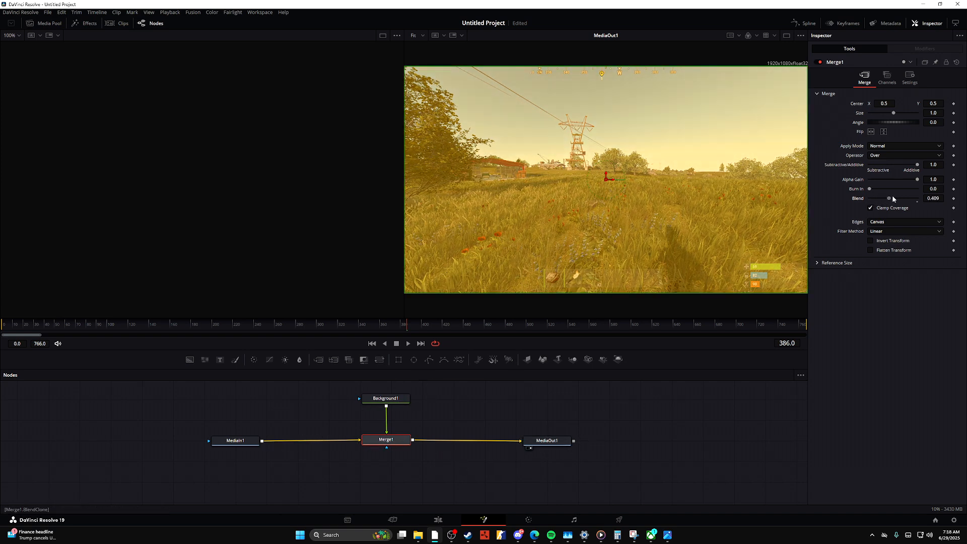
drag(889, 198, 870, 198)
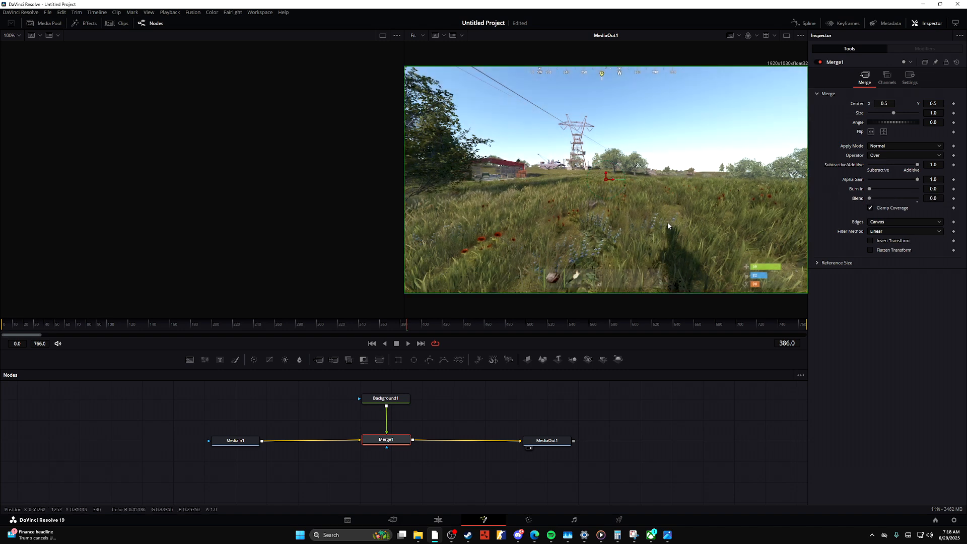
mouse_move(620, 215)
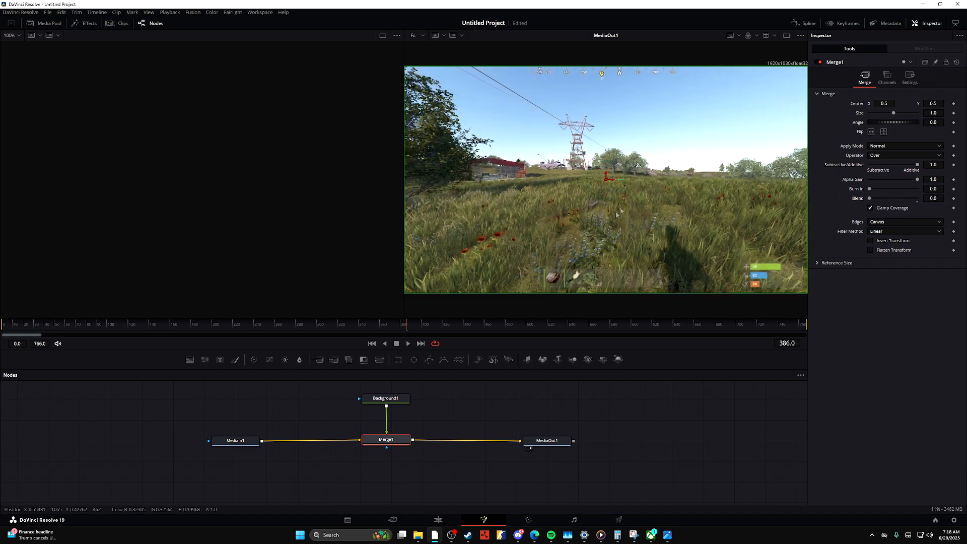